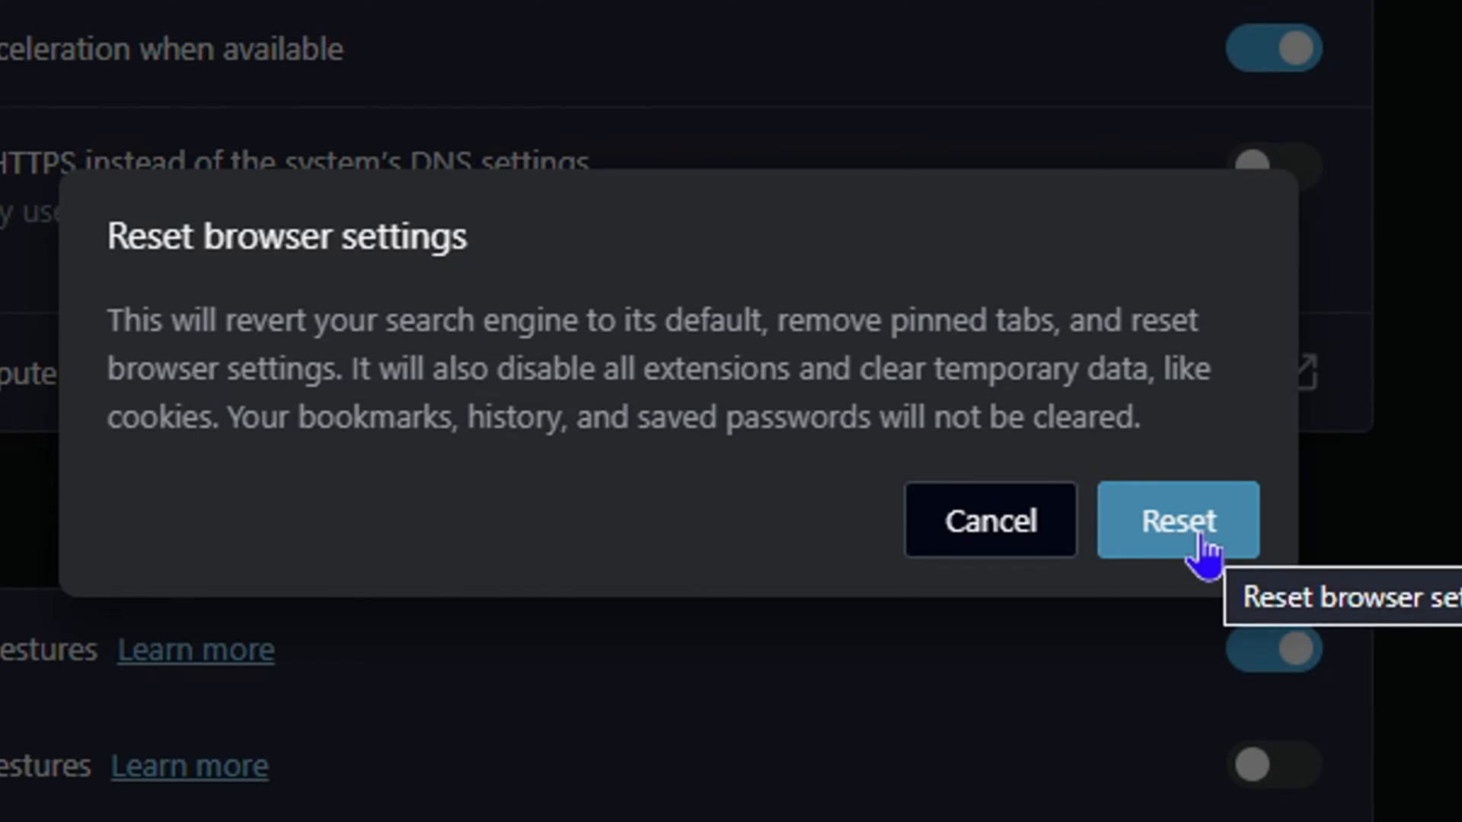
Step: Confirm the reset of Opera's browser settings in the Reset dialog
{"action": "left_click", "coordinate": [1177, 520]}
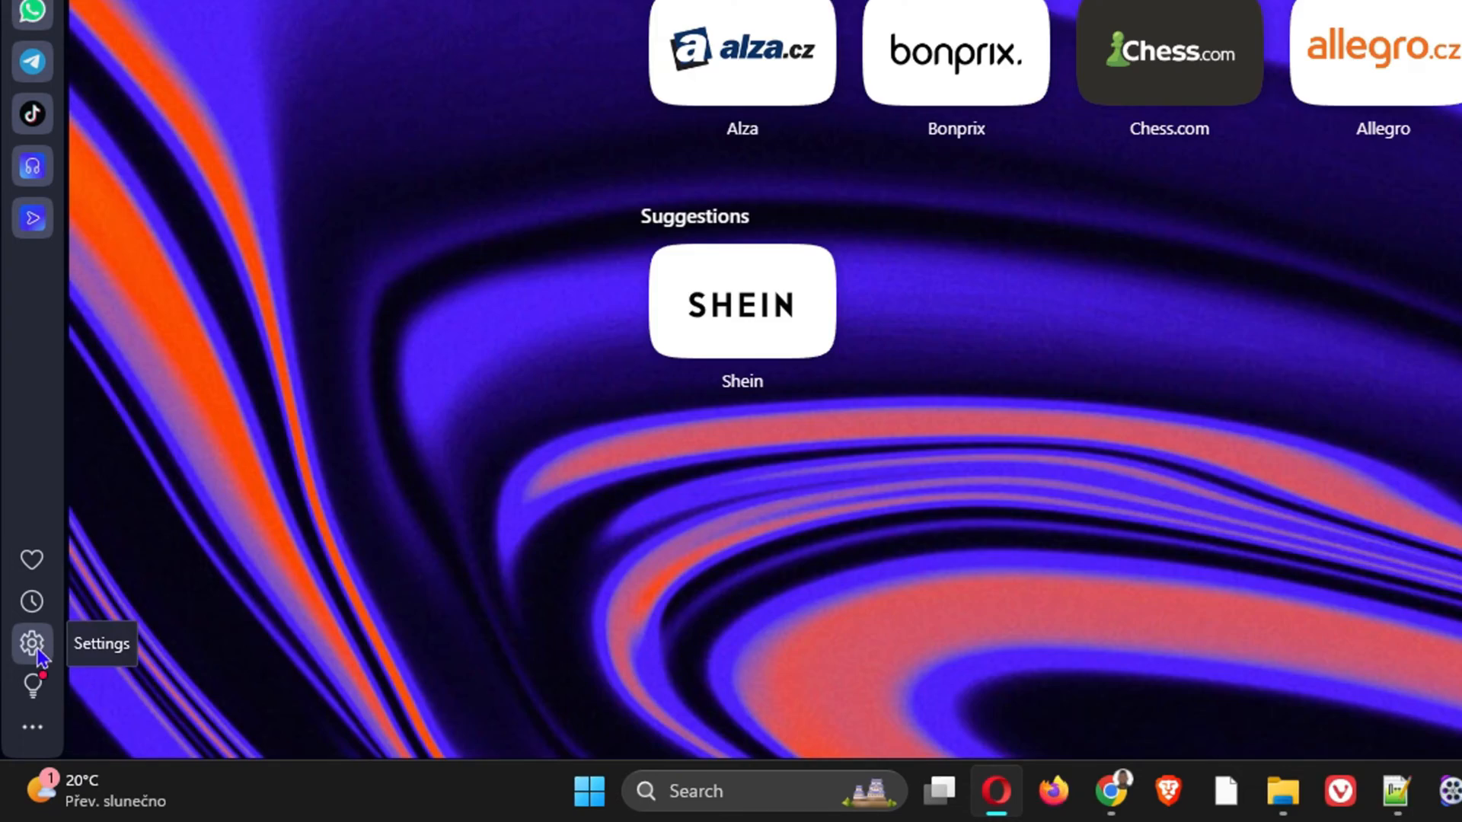
Step: Open Opera's settings and scroll down to the Reset settings section
{"action": "left_click", "coordinate": [32, 643]}
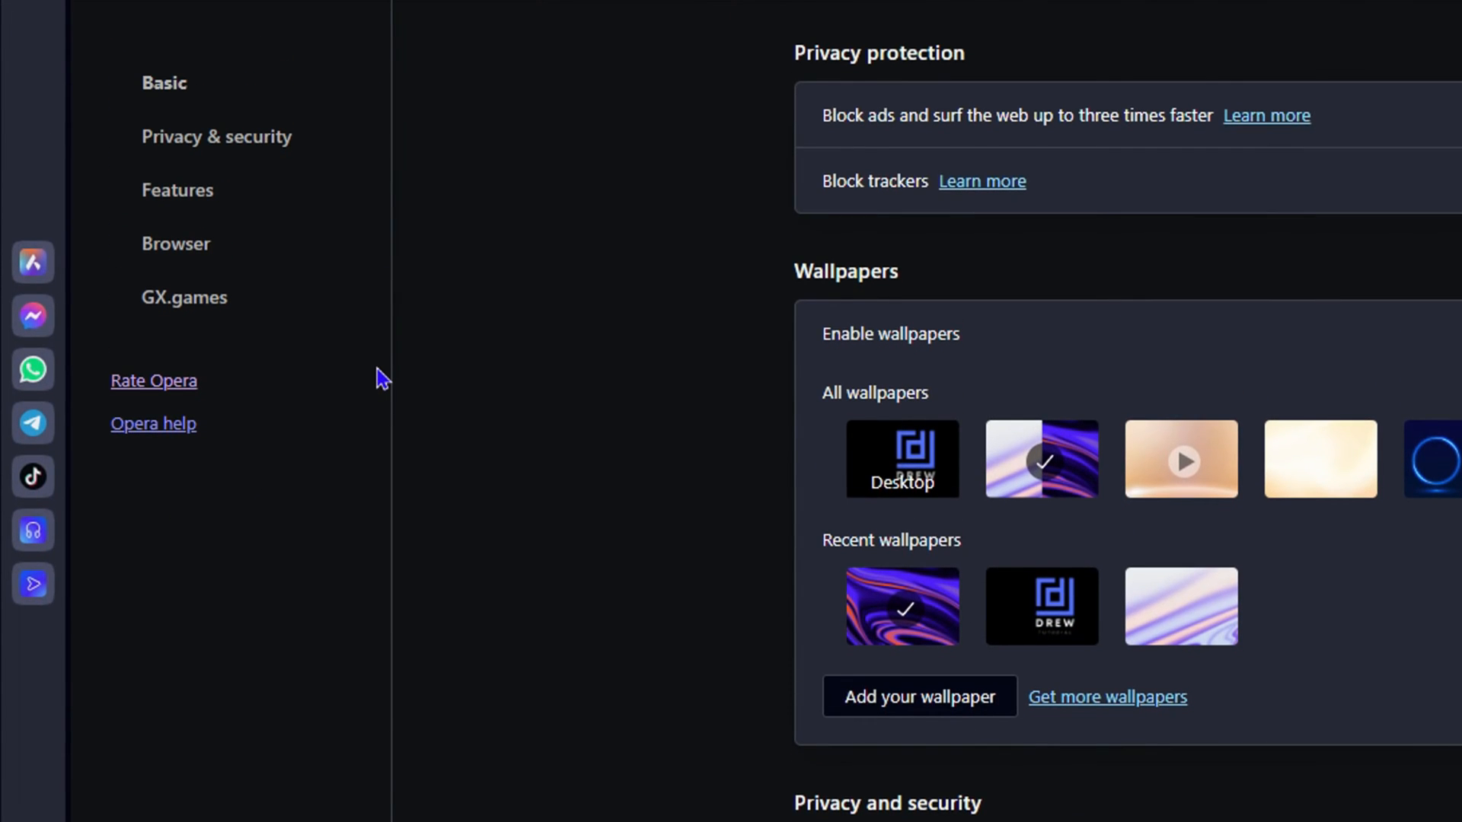
{"action": "mouse_move", "coordinate": [129, 82]}
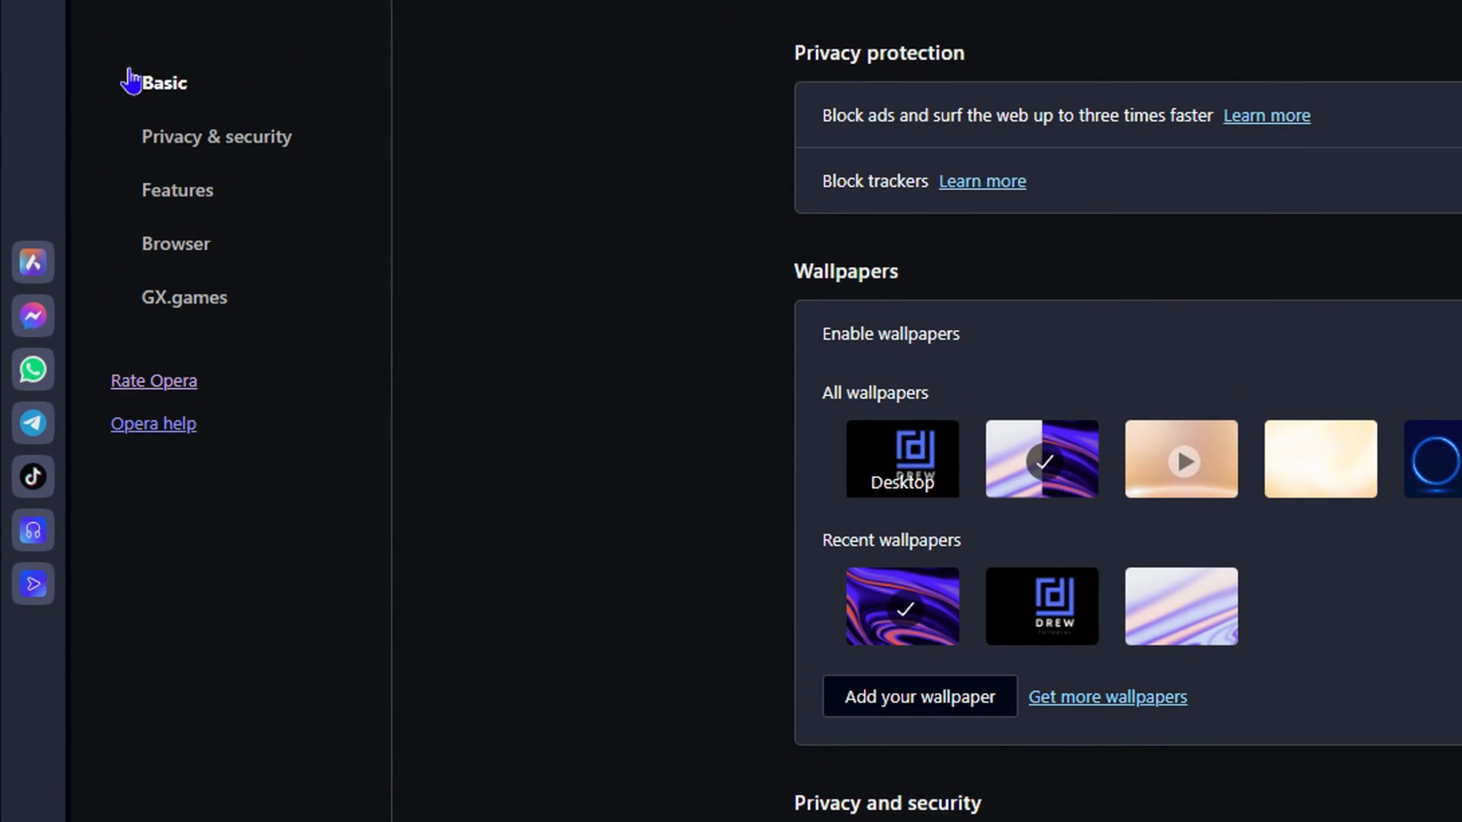
{"action": "scroll", "scroll_direction": "down", "scroll_amount": 3}
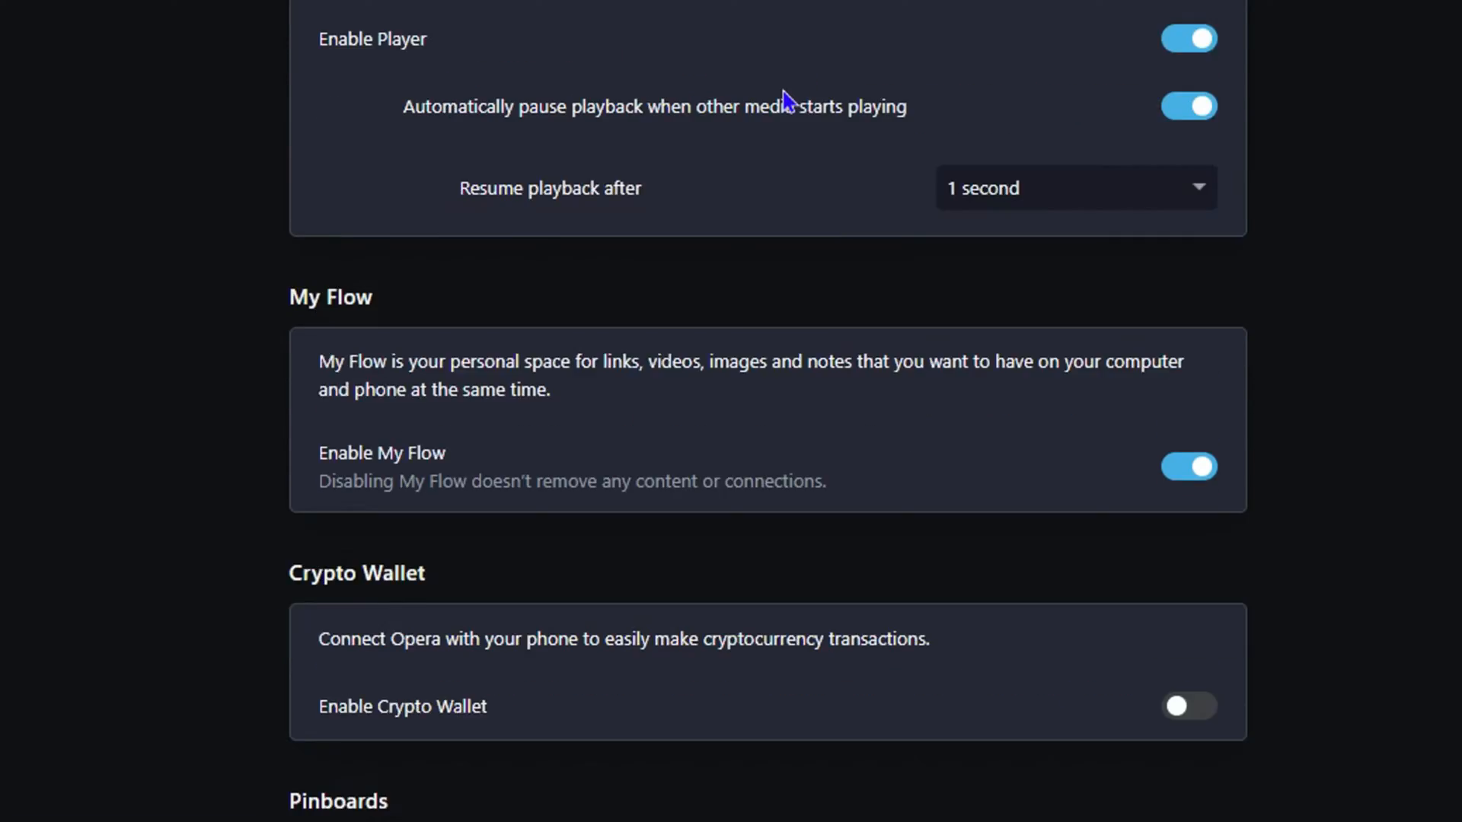
{"action": "scroll", "scroll_direction": "down", "scroll_amount": 3}
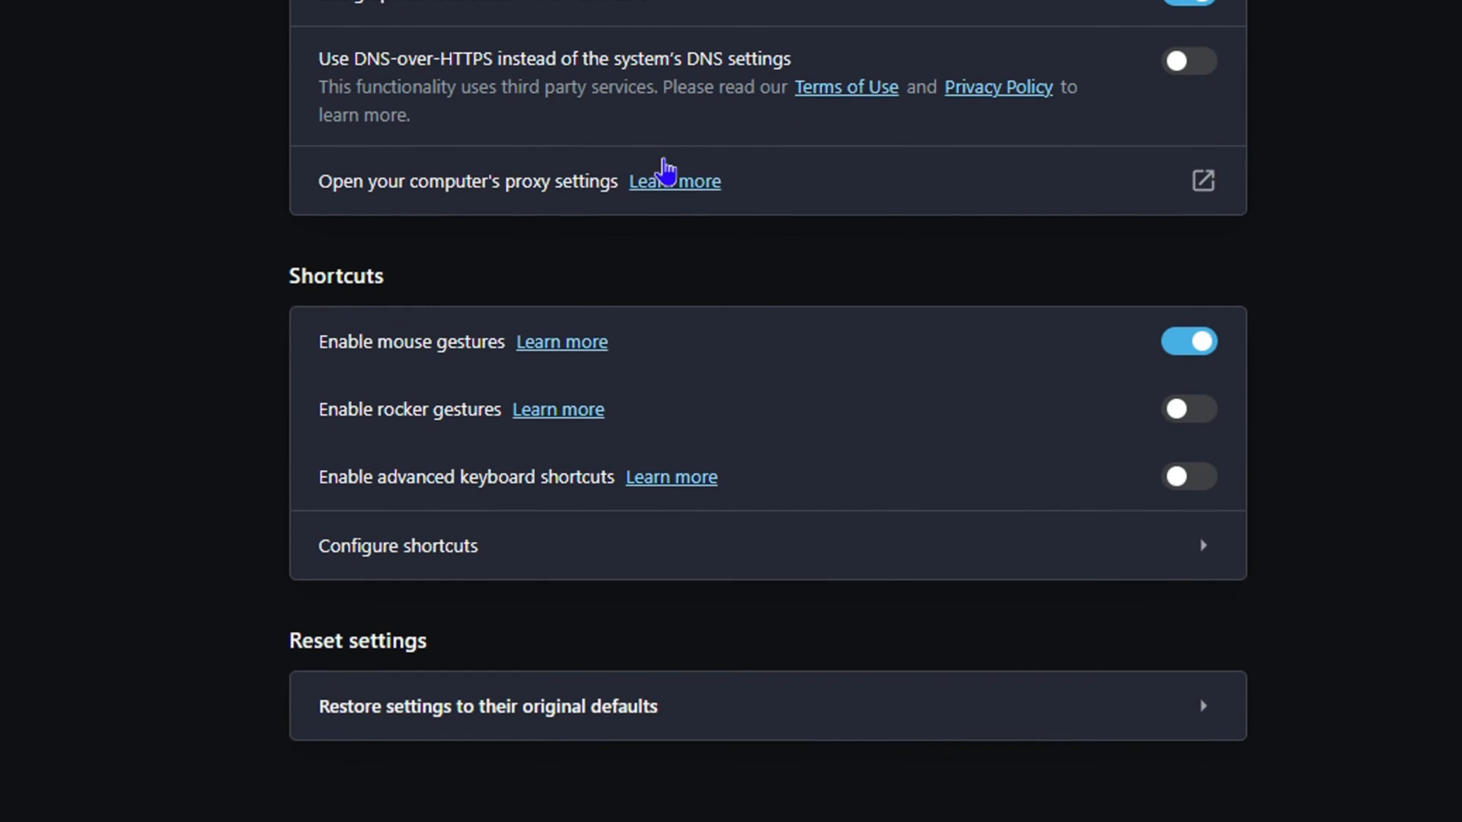
{"action": "mouse_move", "coordinate": [344, 638]}
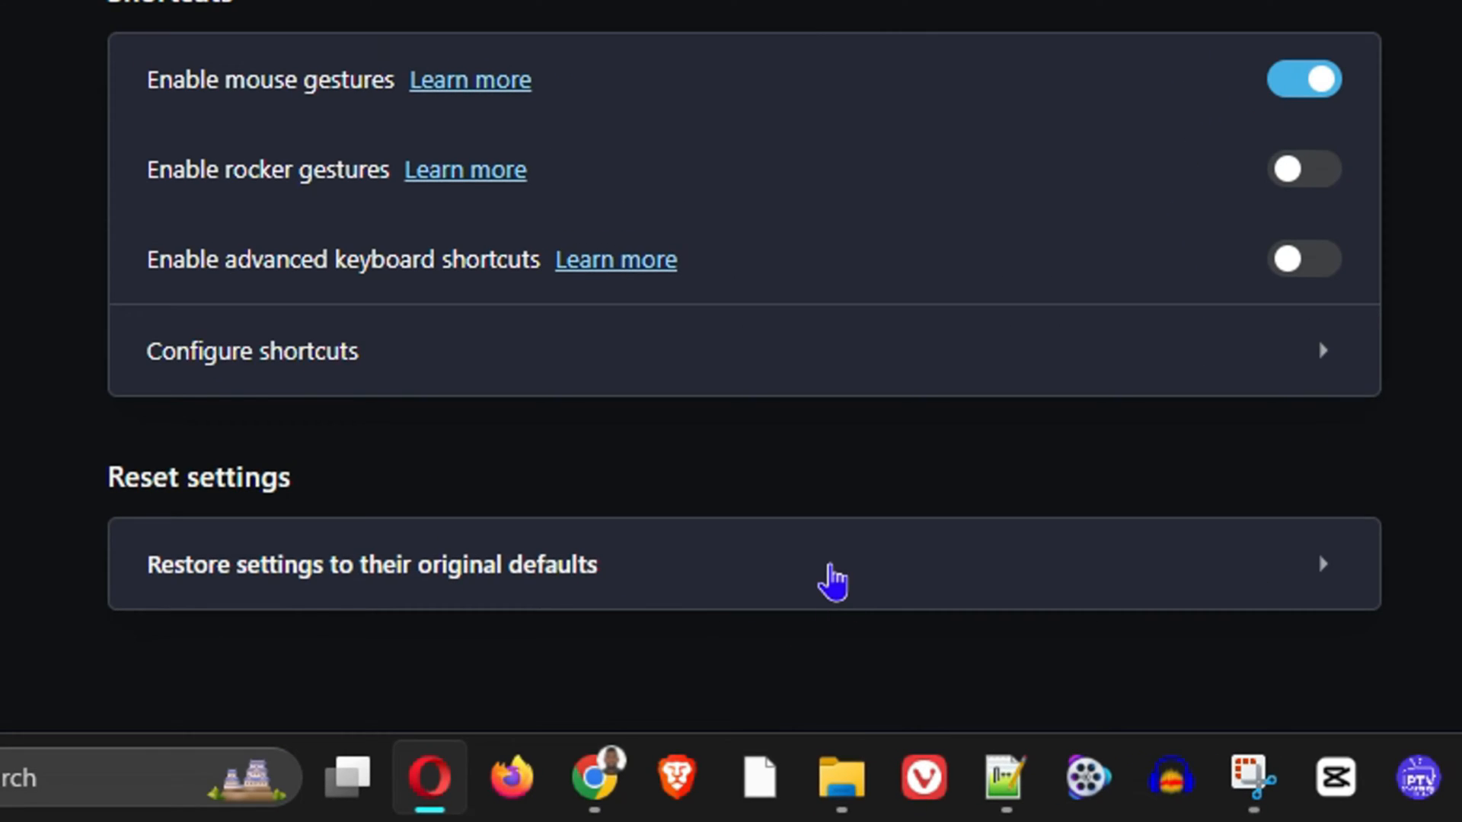
Step: Restore Opera's settings to their original defaults and confirm Reset
{"action": "left_click", "coordinate": [373, 563]}
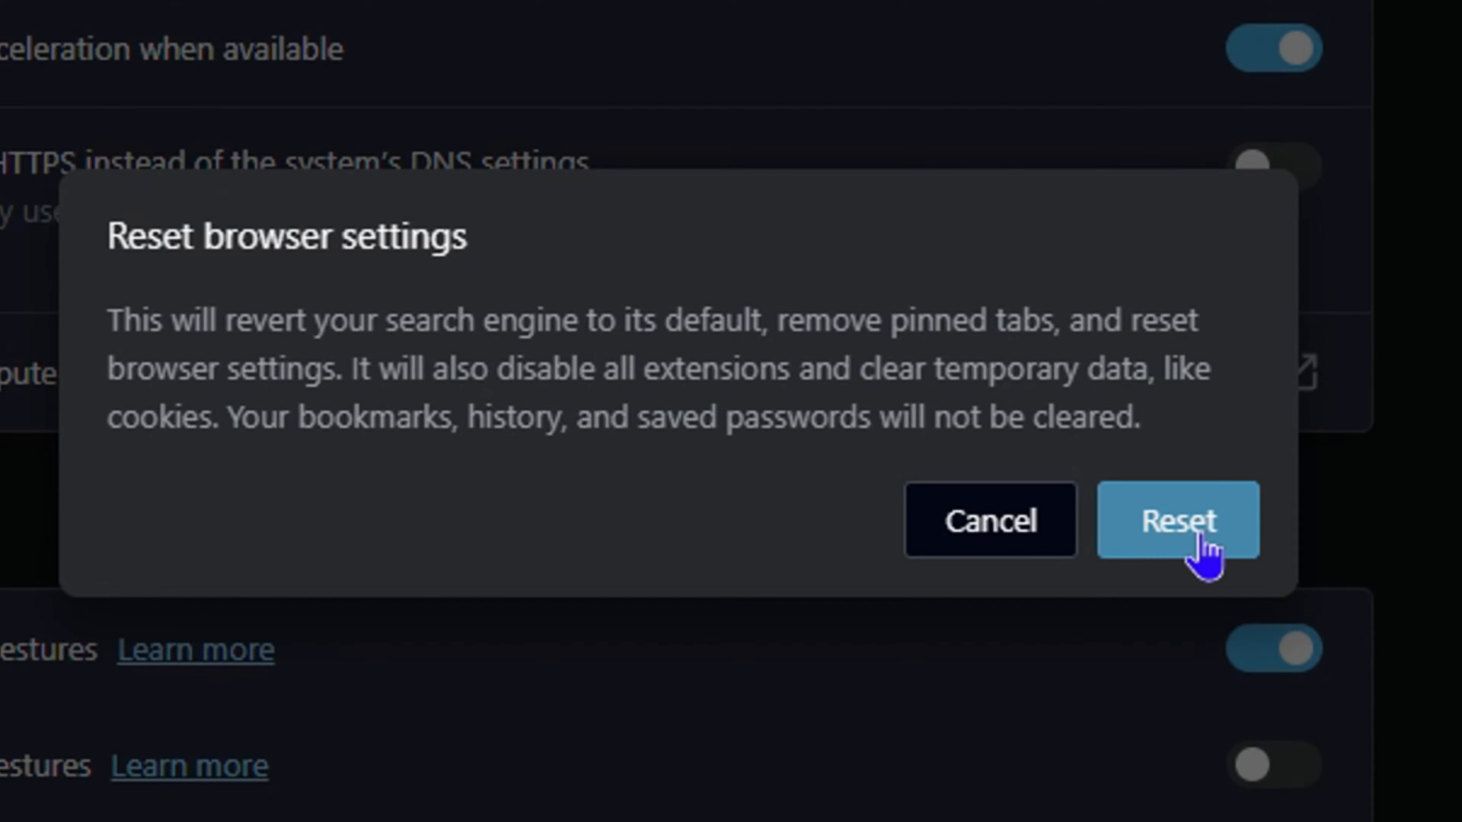
{"action": "left_click", "coordinate": [1179, 521]}
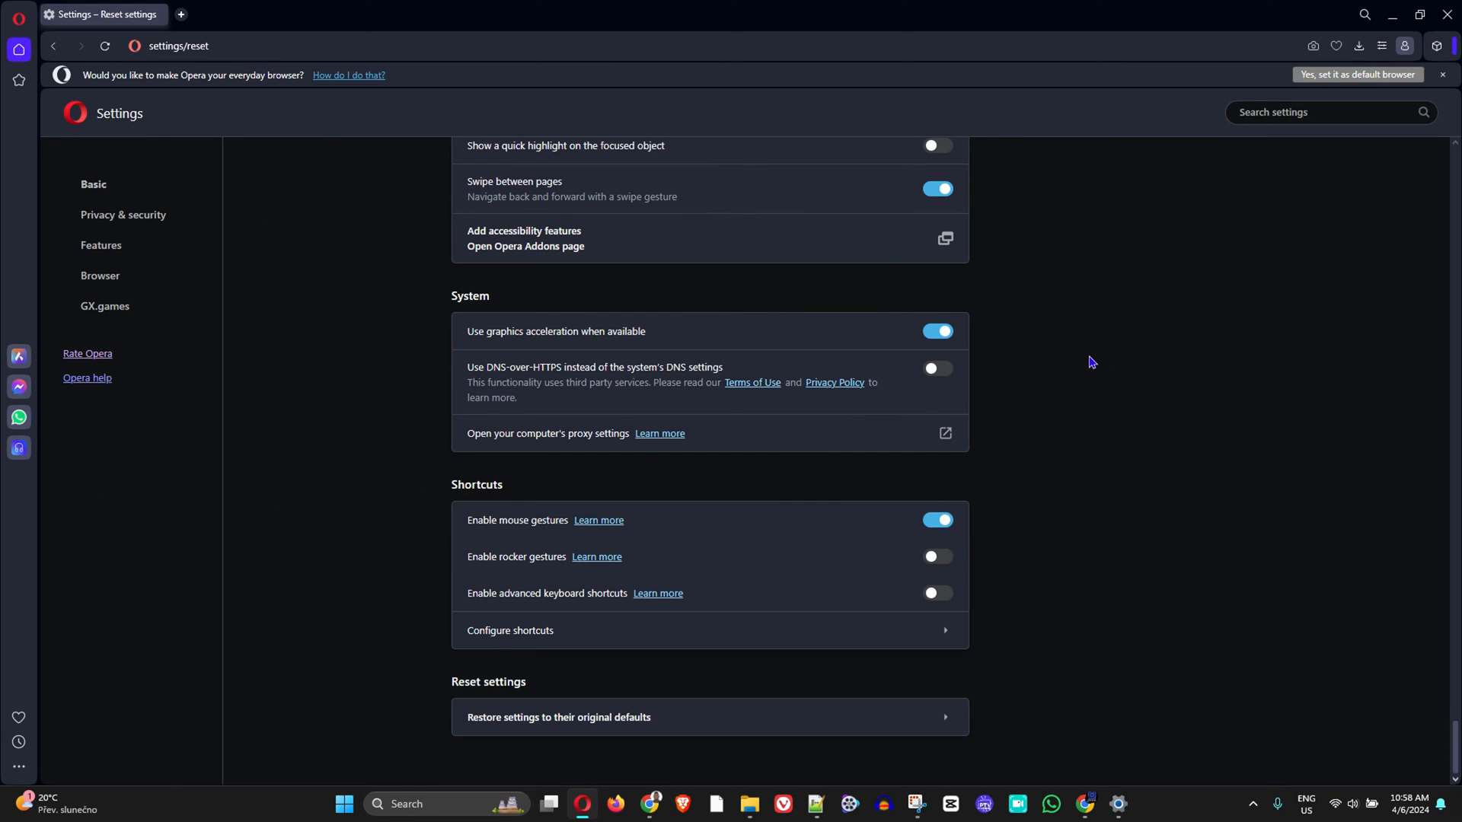
{"action": "mouse_move", "coordinate": [1177, 333]}
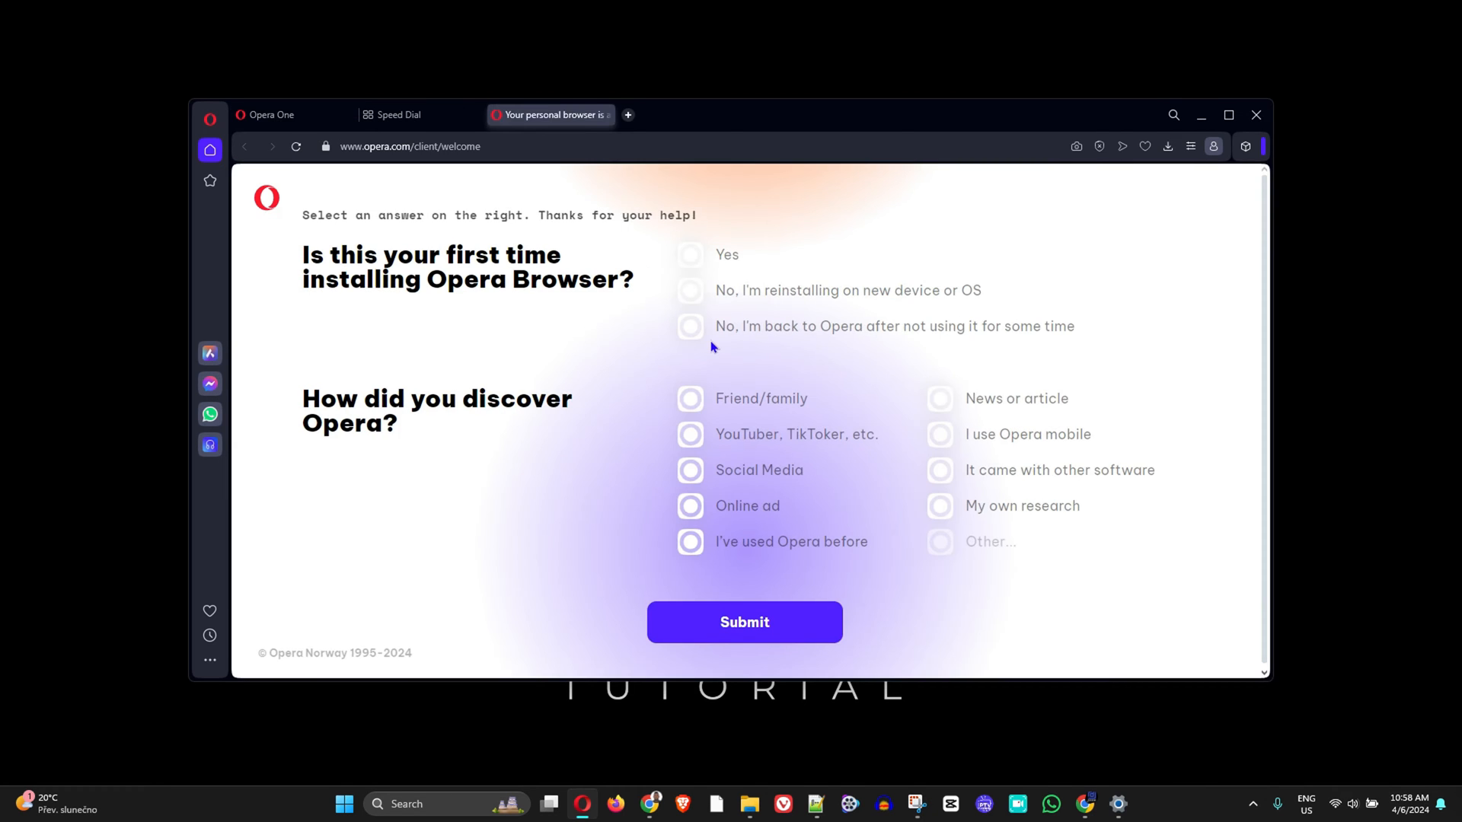
Step: Close and reopen Opera to reach the opera.com/client/welcome survey tab
{"action": "left_click", "coordinate": [1228, 115]}
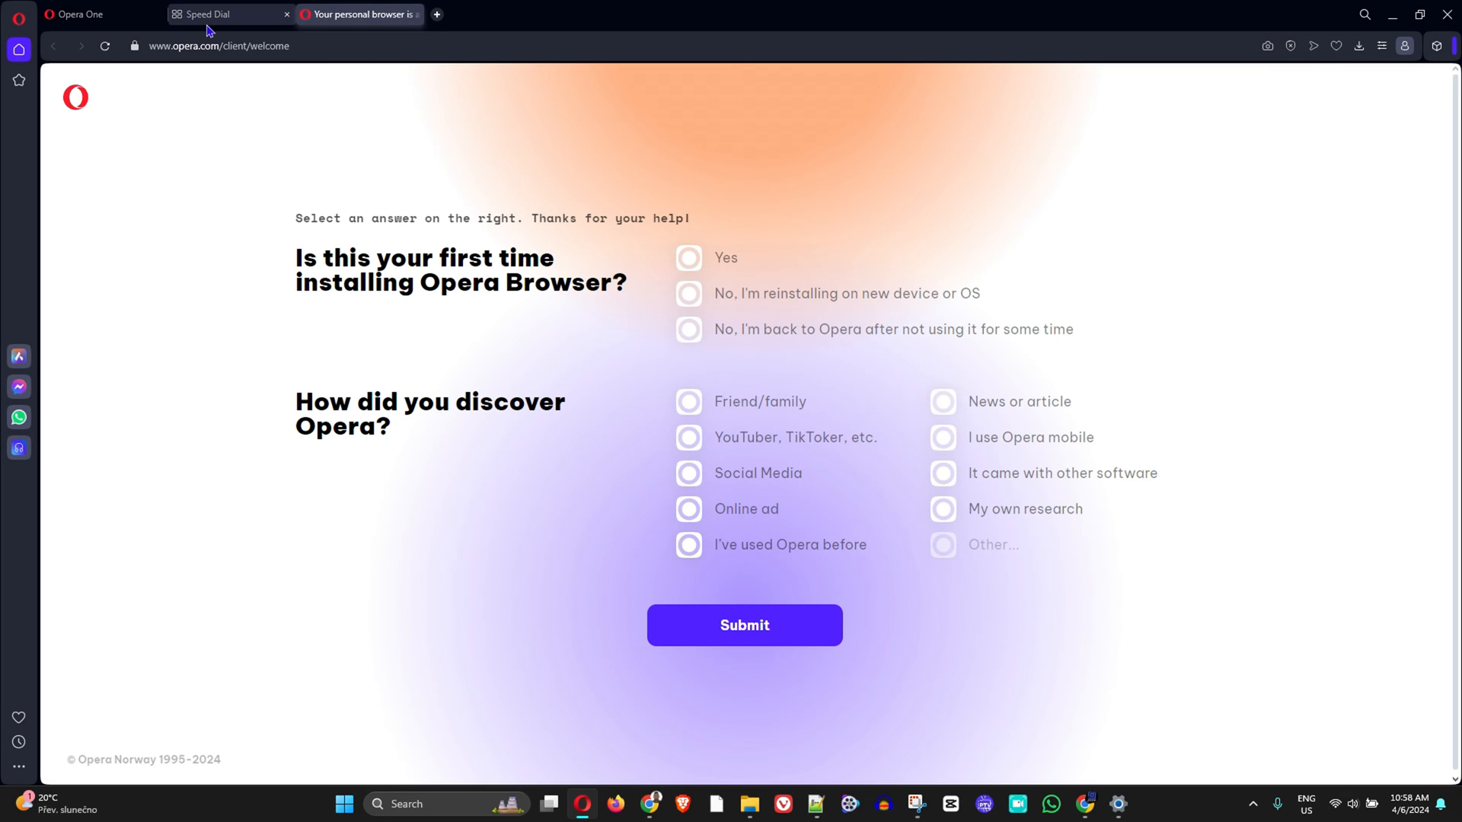
{"action": "left_click", "coordinate": [83, 14]}
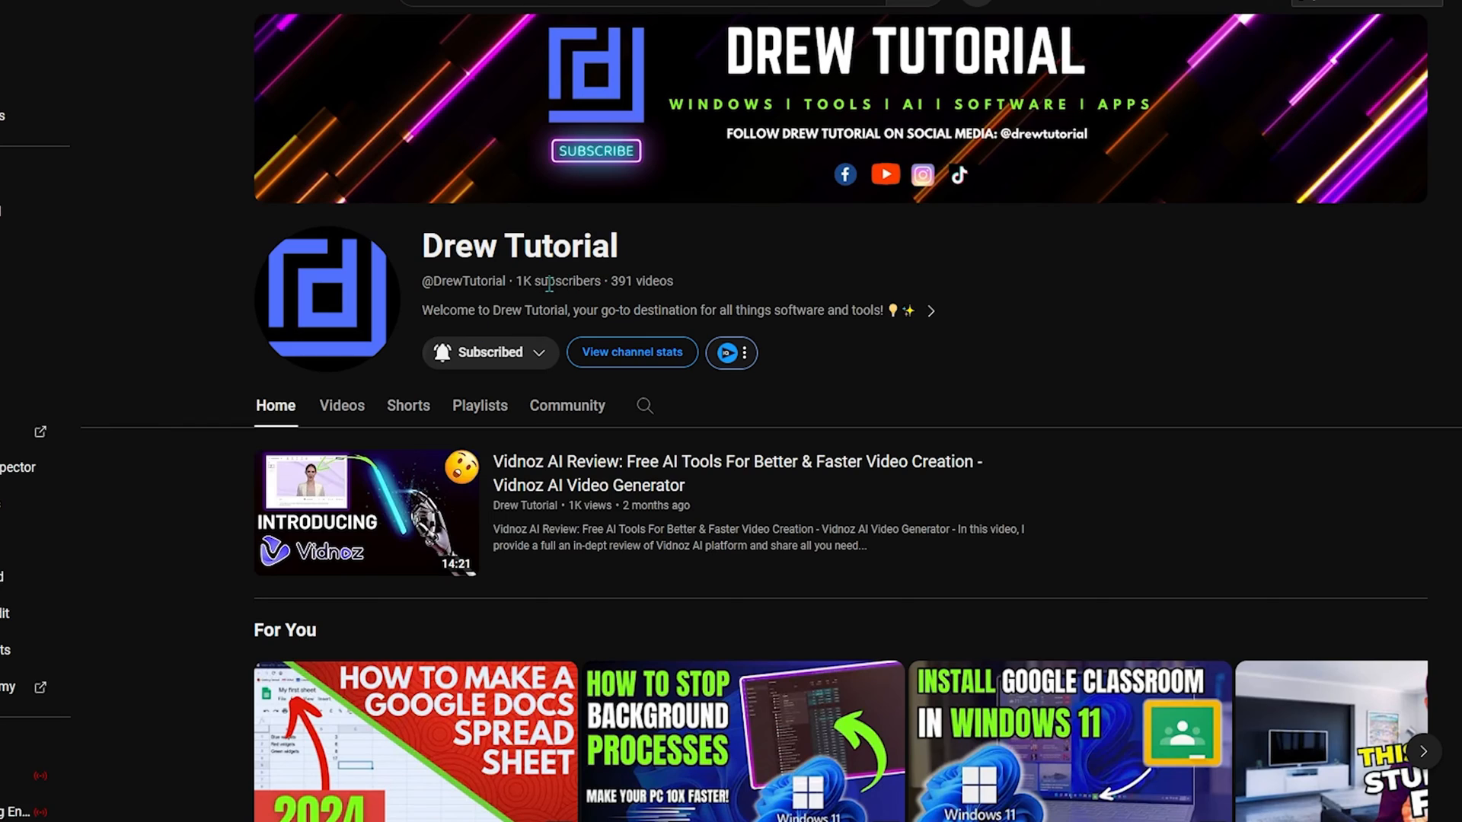
{"action": "mouse_move", "coordinate": [563, 294]}
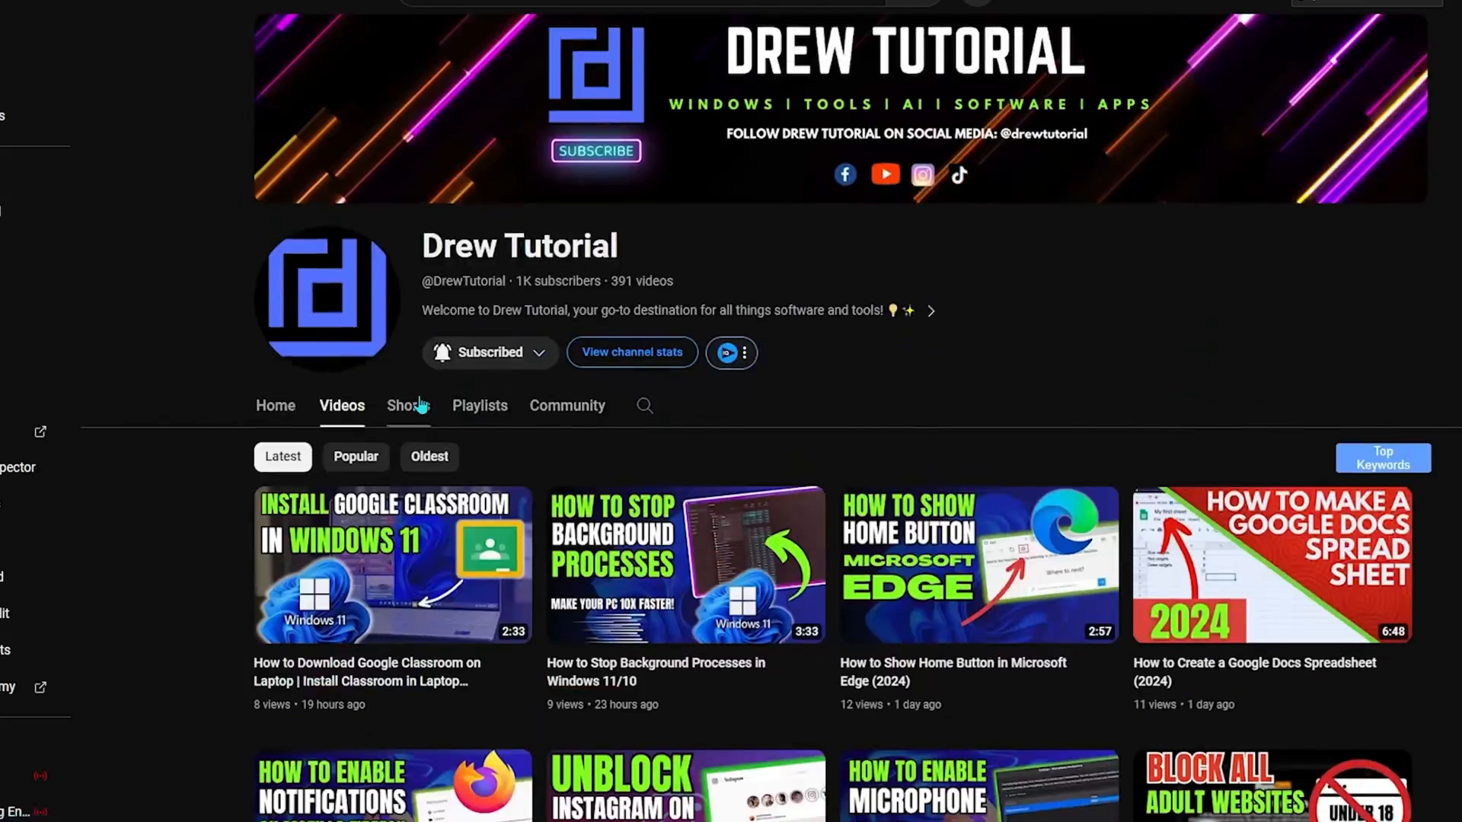
Step: Show the Drew Tutorial channel's Shorts and scroll through the listing
{"action": "left_click", "coordinate": [404, 406]}
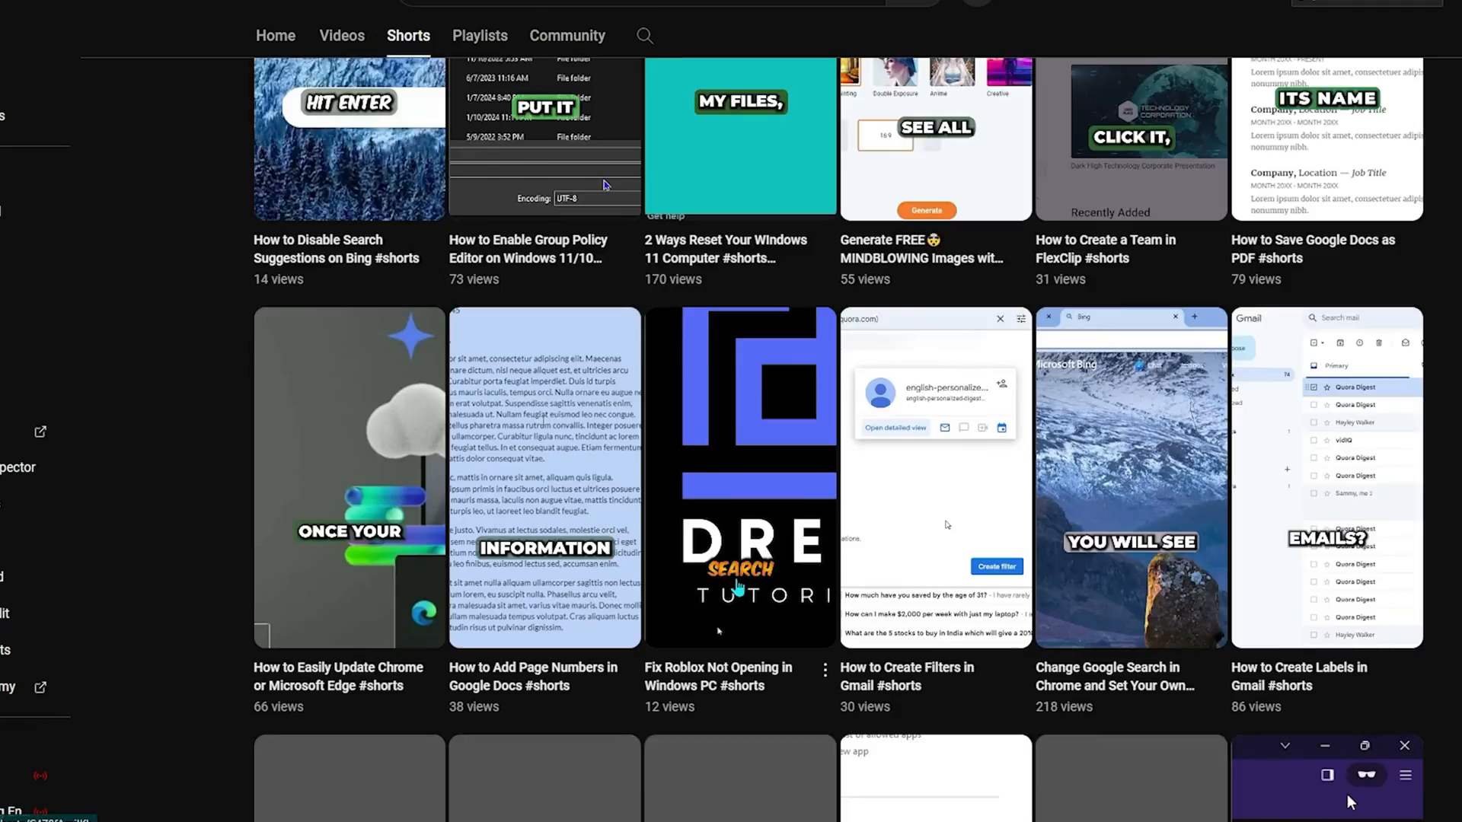
{"action": "scroll", "scroll_direction": "down", "scroll_amount": 3}
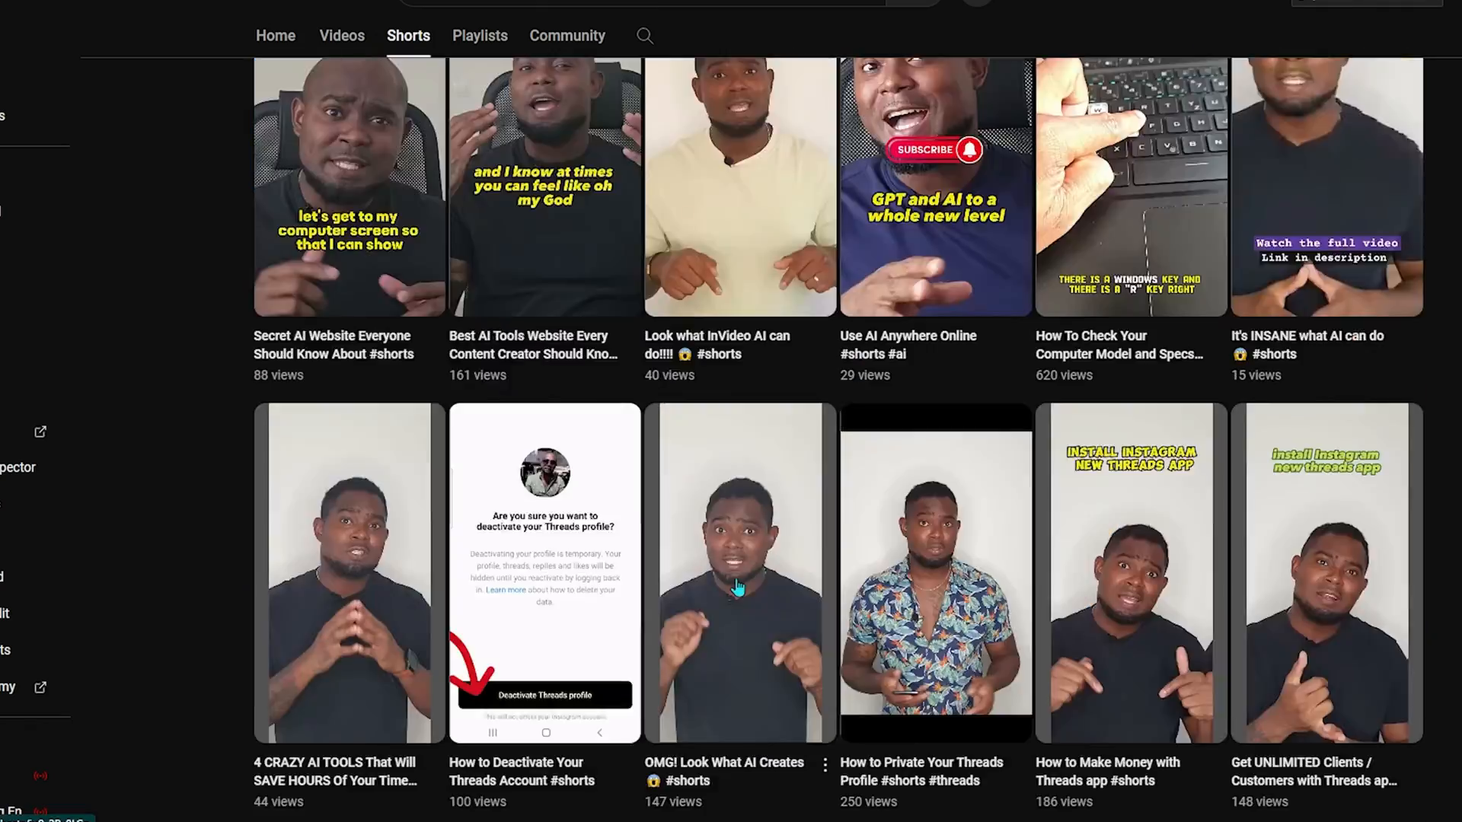
{"action": "scroll", "scroll_direction": "up", "scroll_amount": 3}
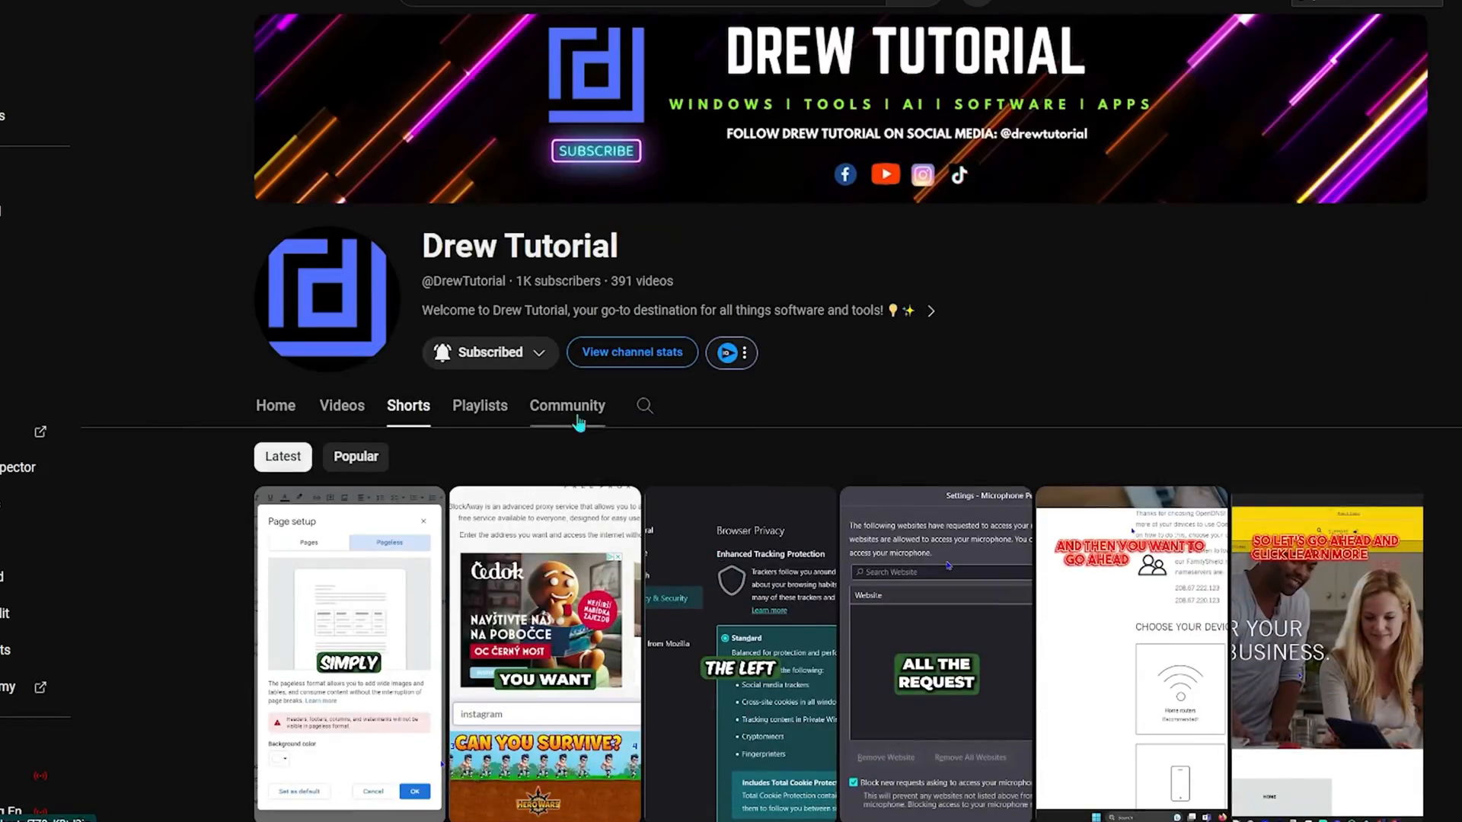